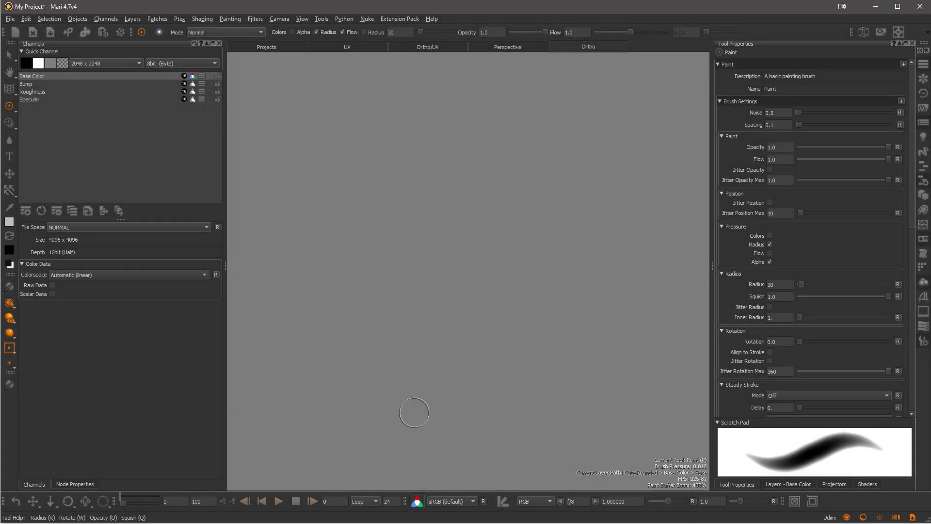
pyautogui.moveTo(385, 373)
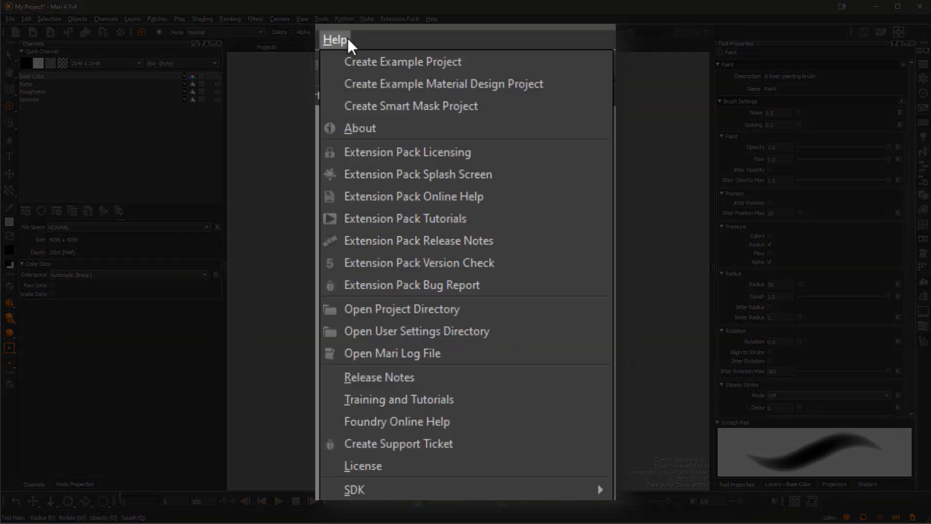
pyautogui.moveTo(463, 330)
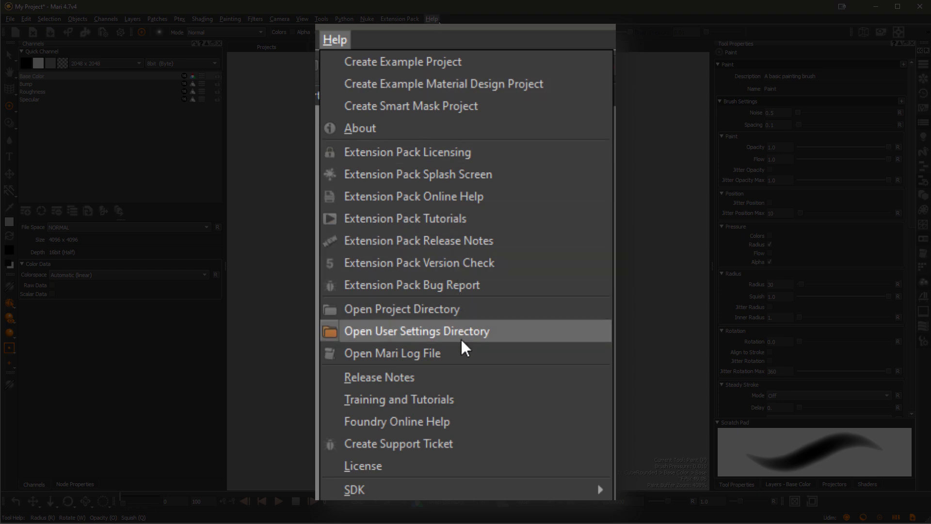
# Choose Help > Open User Settings Directory to reveal the hidden .mari folder
pyautogui.click(416, 331)
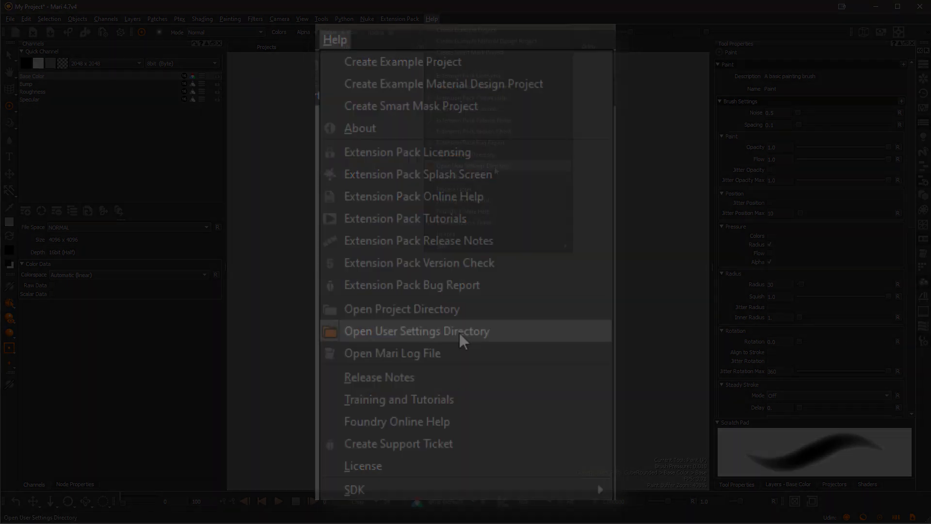
pyautogui.click(415, 331)
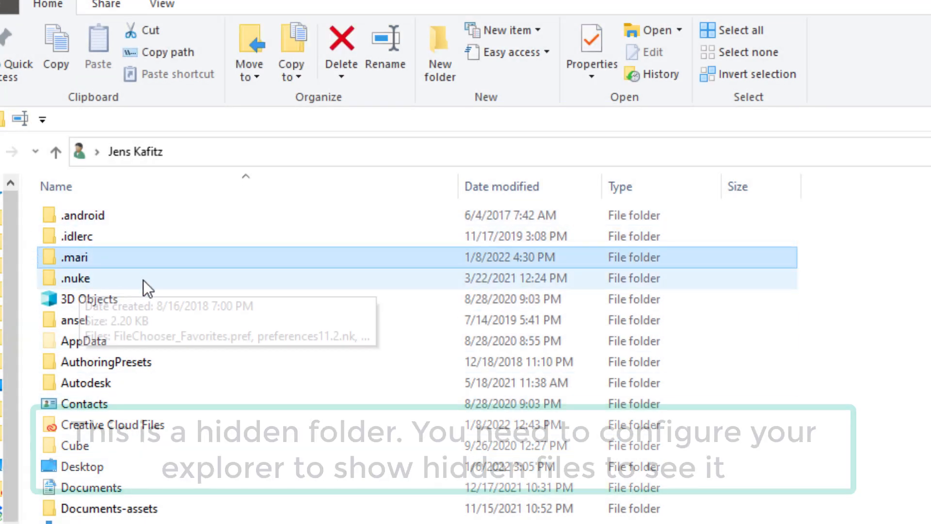
# Open the hidden .mari folder in the home directory
pyautogui.click(74, 257)
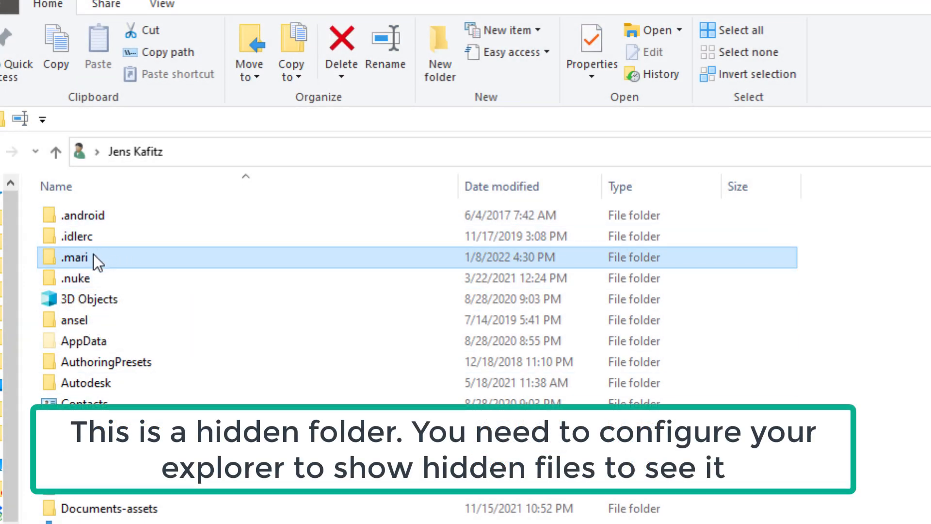
pyautogui.doubleClick(74, 257)
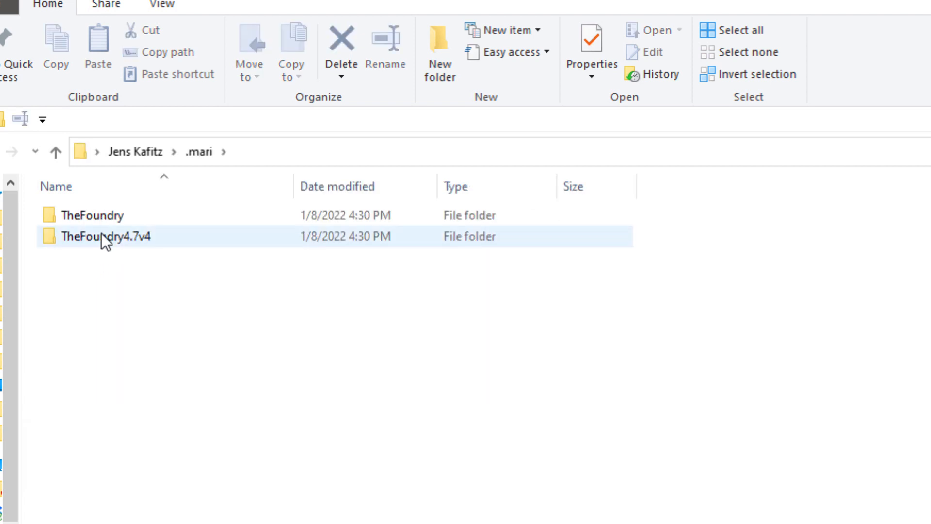
# Open the Foundry configuration folder and delete the Mari4.7v4.ini settings file
pyautogui.doubleClick(106, 235)
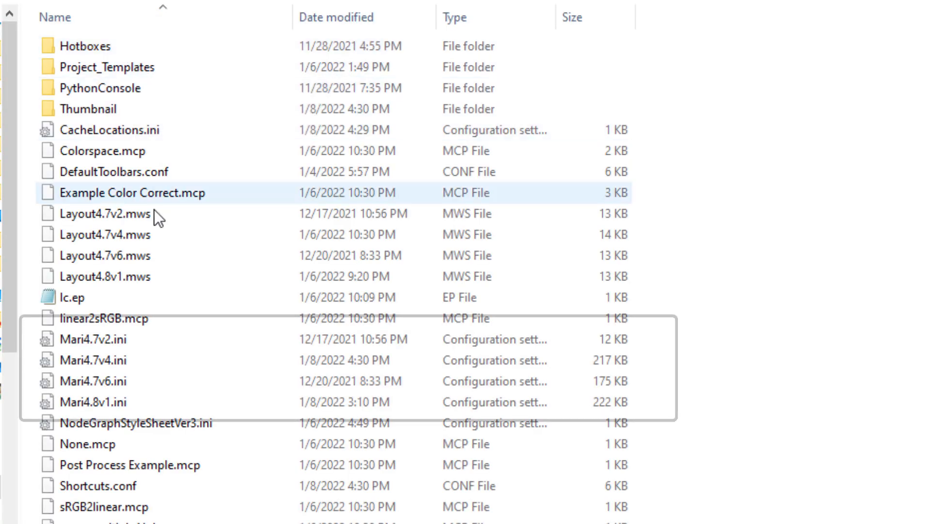
pyautogui.click(118, 360)
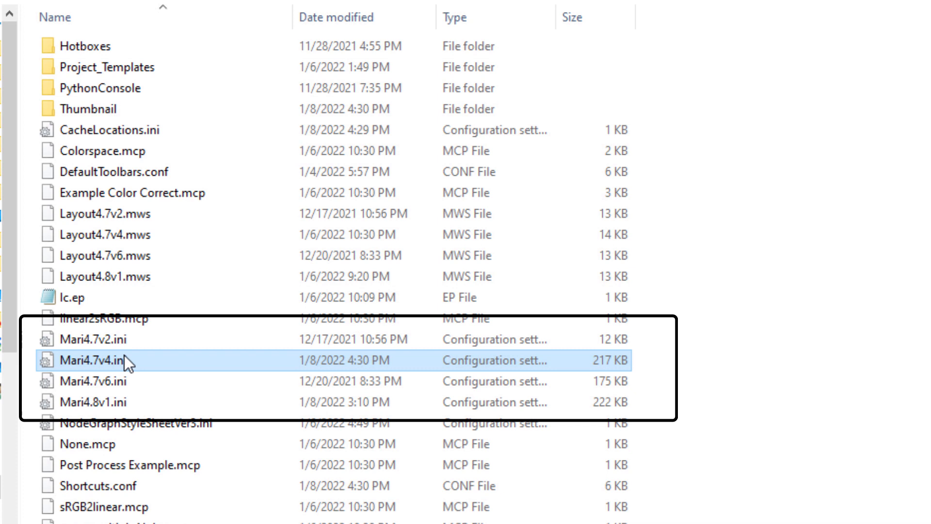
pyautogui.click(95, 339)
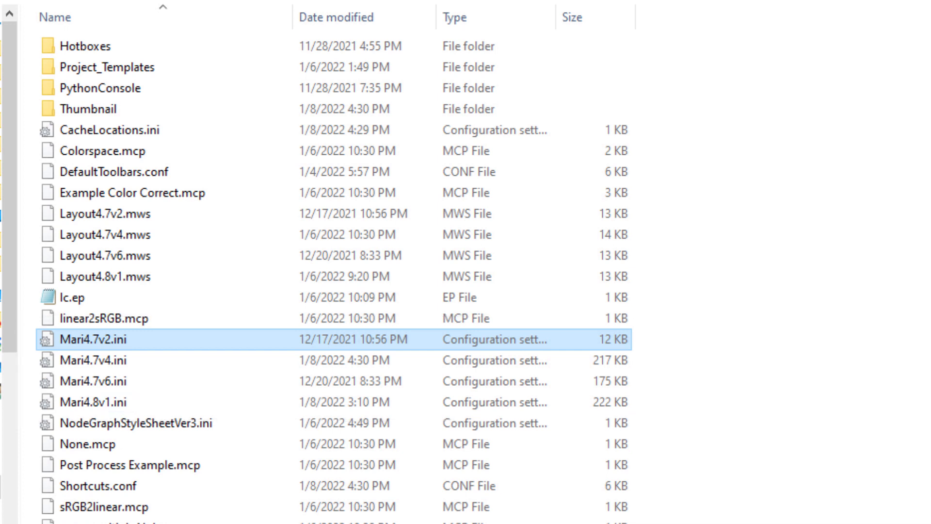
pyautogui.click(101, 360)
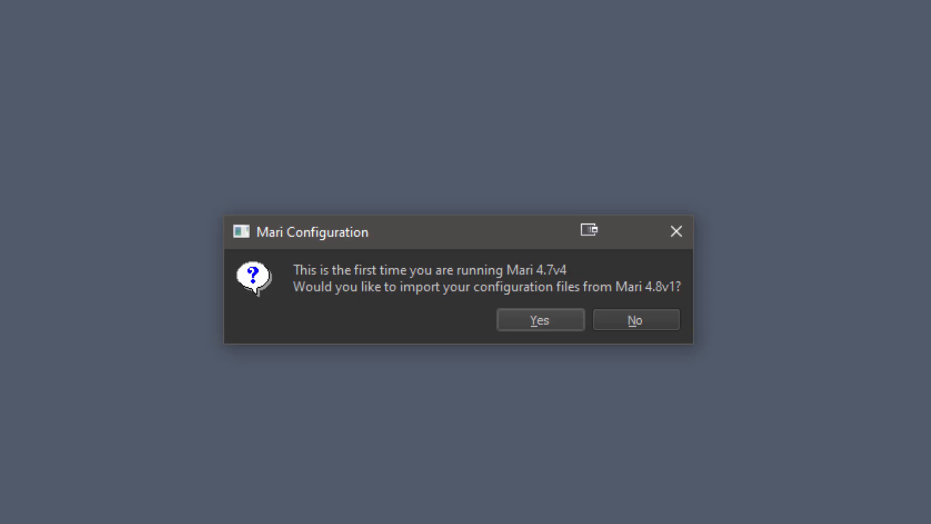
# Decline importing Mari 4.8v1 configuration files so Mari 4.7v4 loads fresh
pyautogui.click(635, 320)
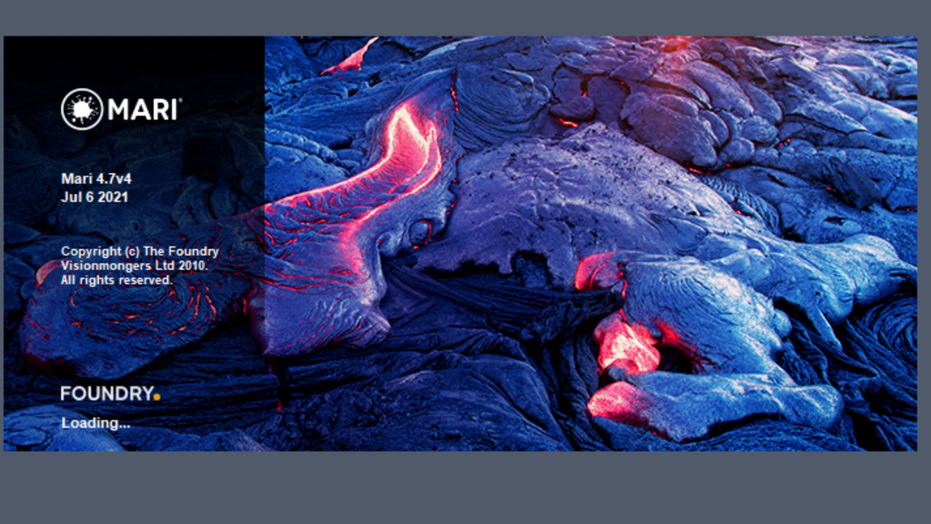